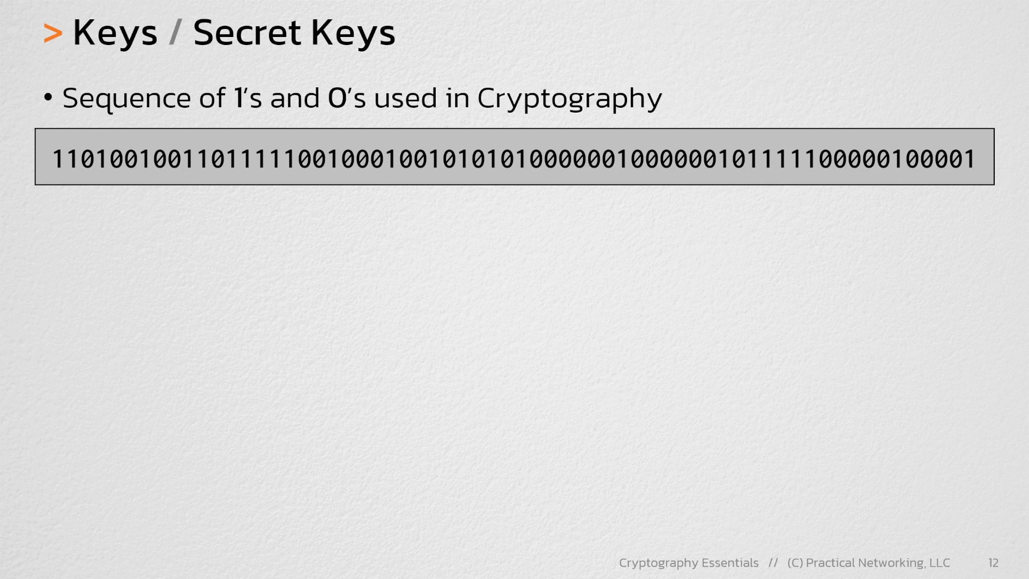
- Reveal the 'Sized in numbers of bits' bullet with its 1-bit and 2-bit rows
{"action": "left_click_drag", "start_coordinate": [187, 59], "coordinate": [411, 51]}
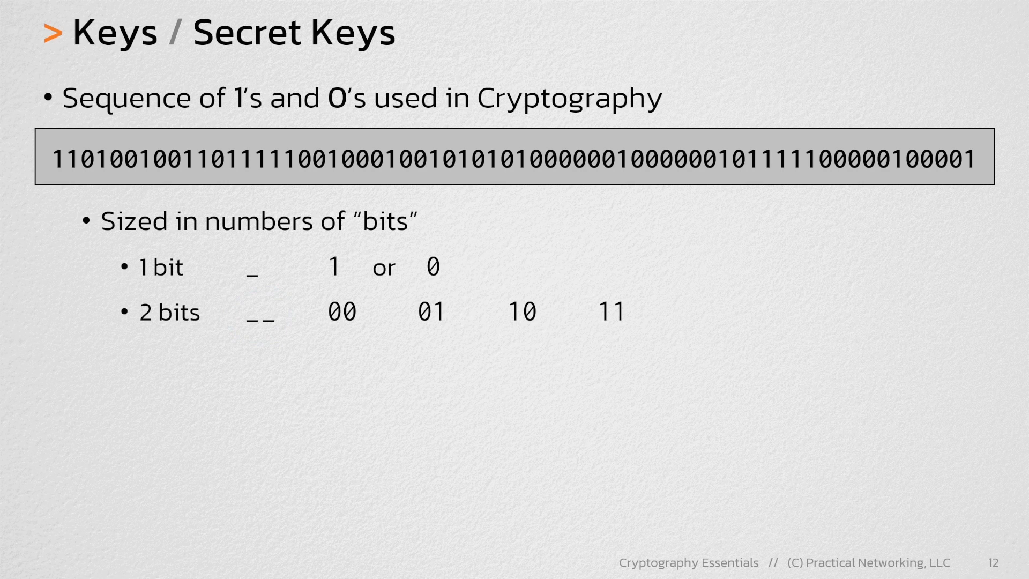
- Reveal the eight 3-bit combinations, circle them, and handwrite 2^3 = 2×2×2 = 8 below
{"action": "left_click_drag", "start_coordinate": [318, 330], "coordinate": [653, 334]}
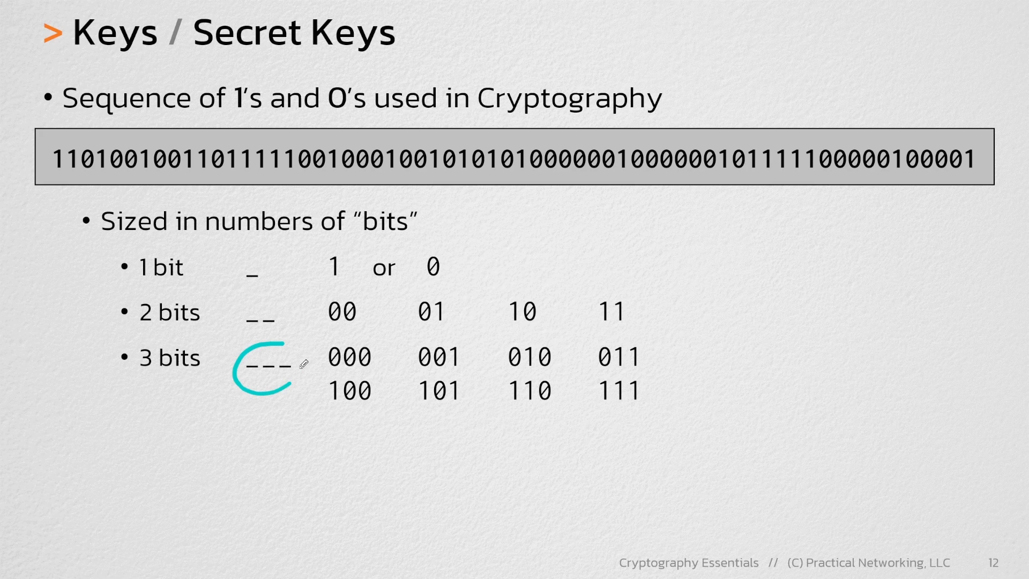
{"action": "left_click_drag", "start_coordinate": [361, 341], "coordinate": [647, 420]}
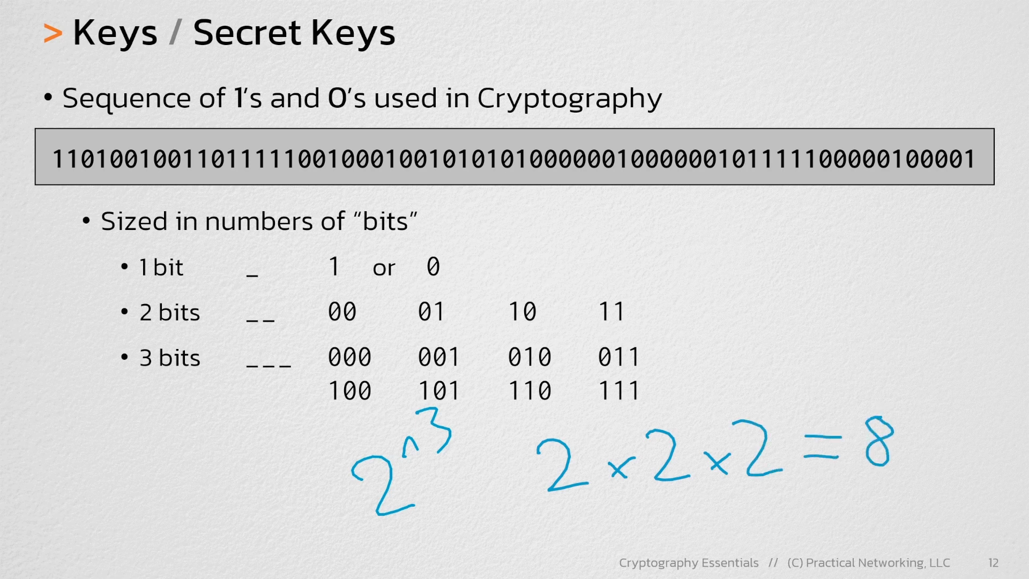
{"action": "left_click_drag", "start_coordinate": [449, 334], "coordinate": [449, 334]}
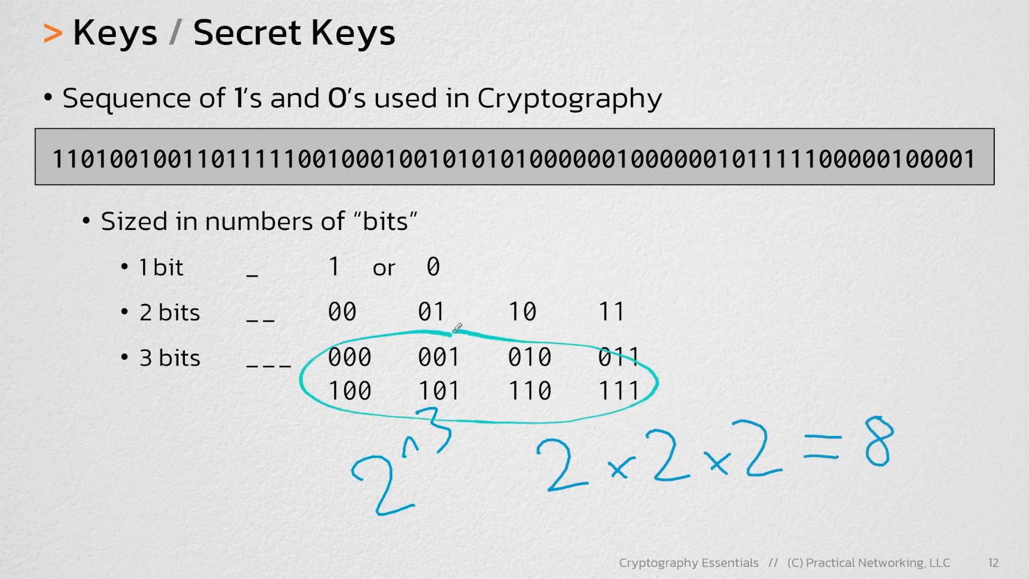